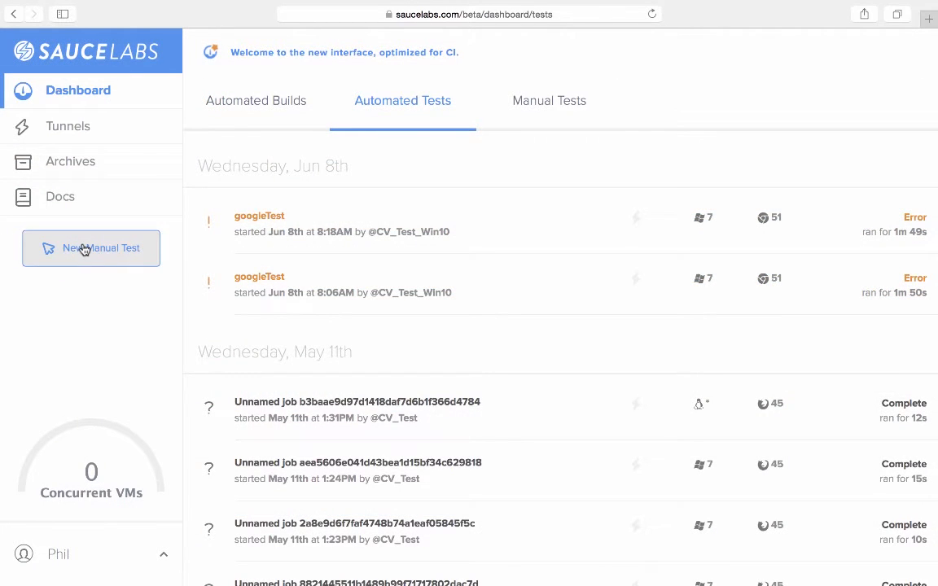
- Start a new manual test with saucelabs.com as the URL to test
click(91, 248)
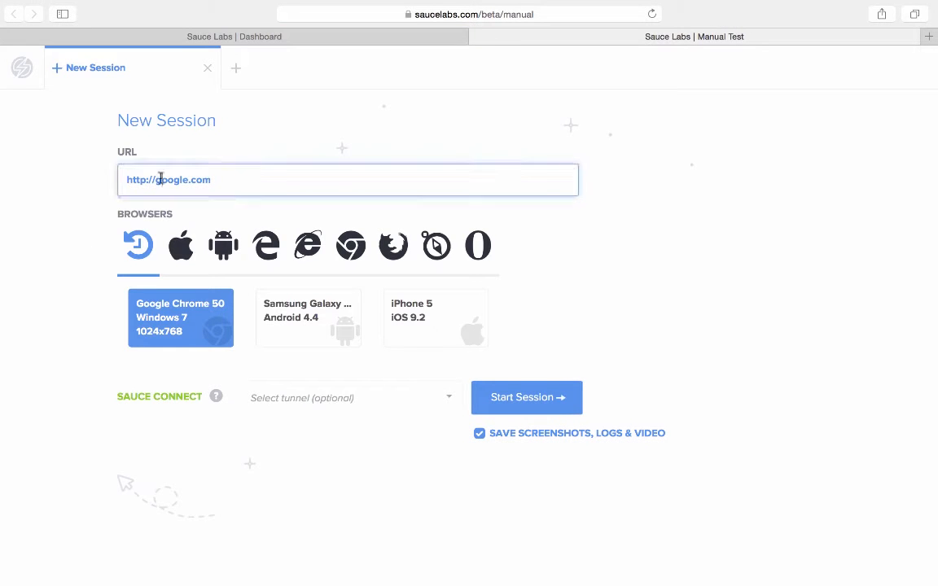
text(saucelabs.com)
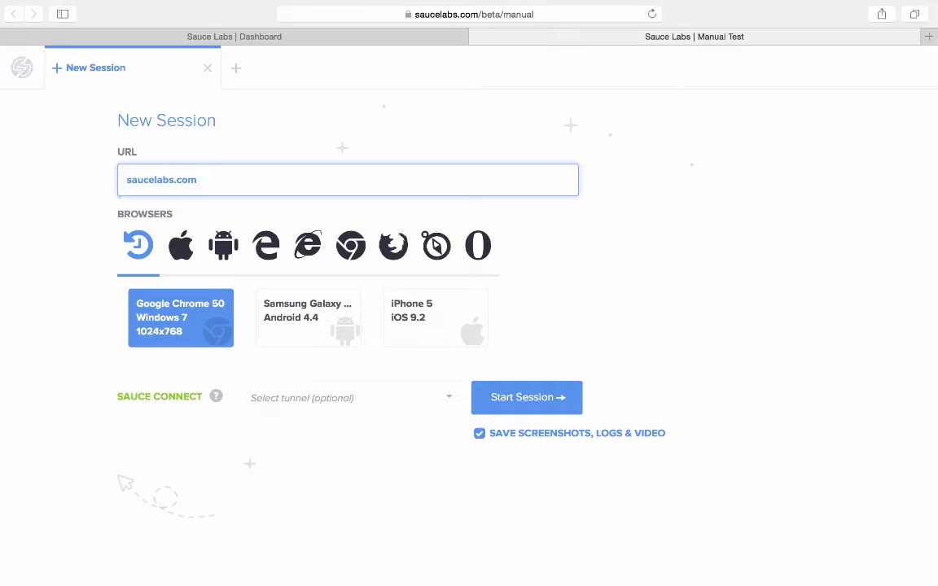
mouse_move(164, 261)
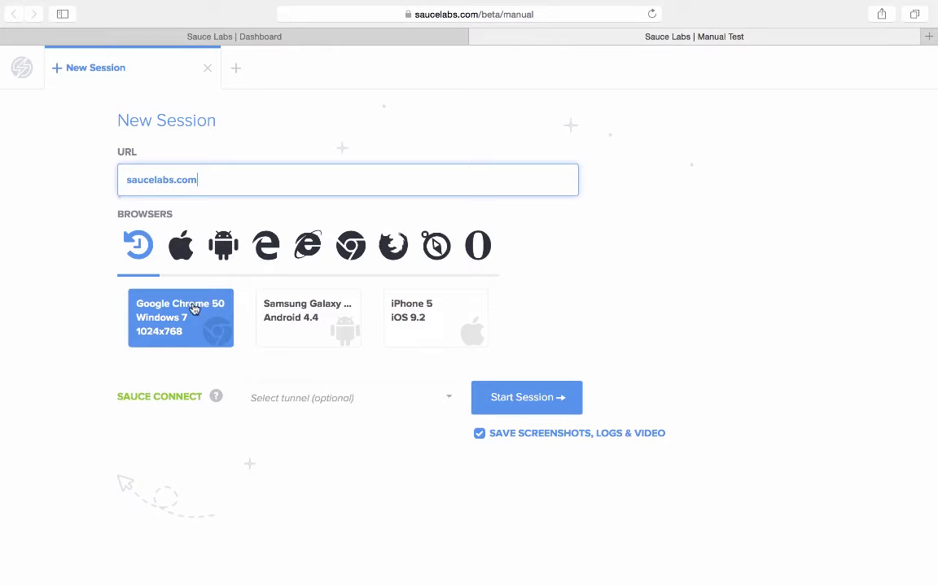
mouse_move(422, 313)
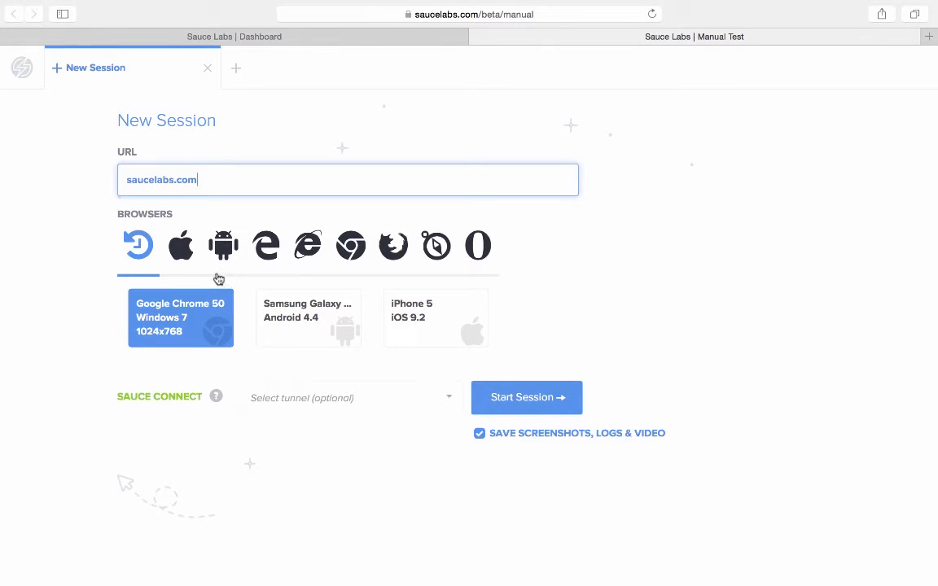
- Choose Firefox 44 on Windows 10 at 1024x768 as the session configuration
click(392, 245)
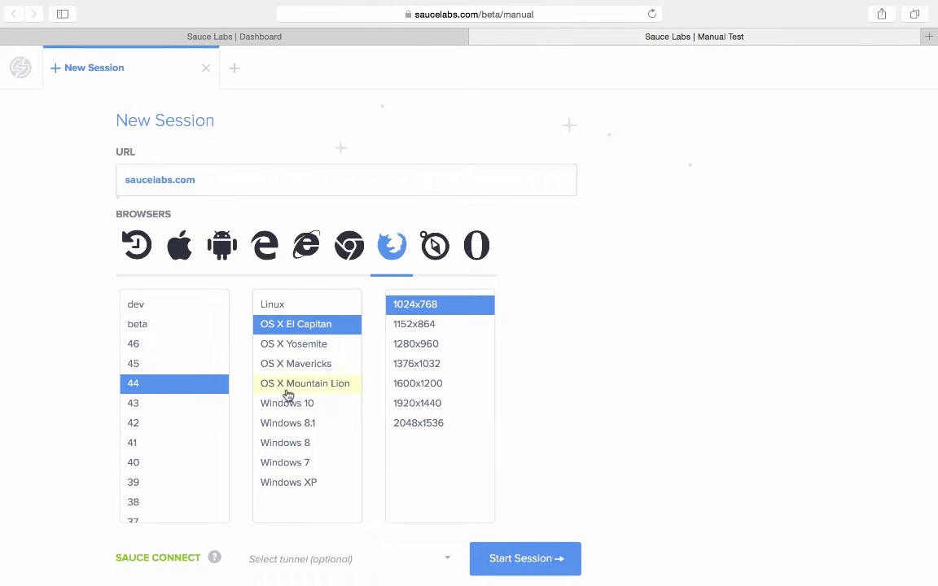
click(287, 403)
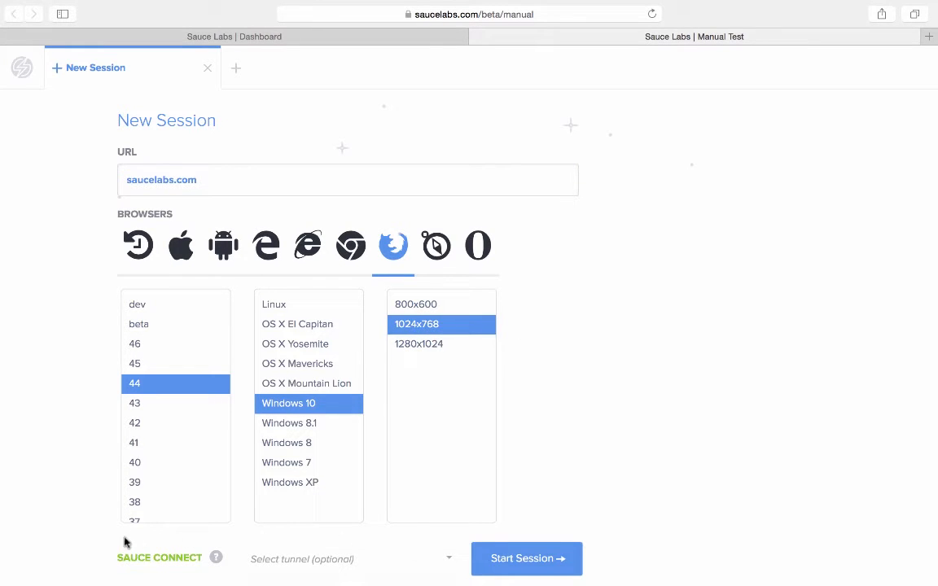
scroll(down, 3)
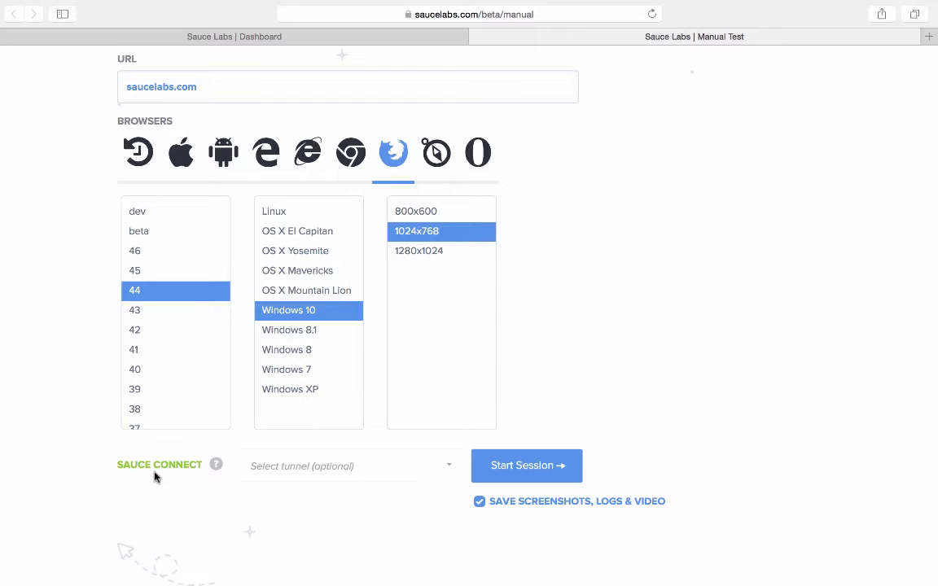
mouse_move(274, 552)
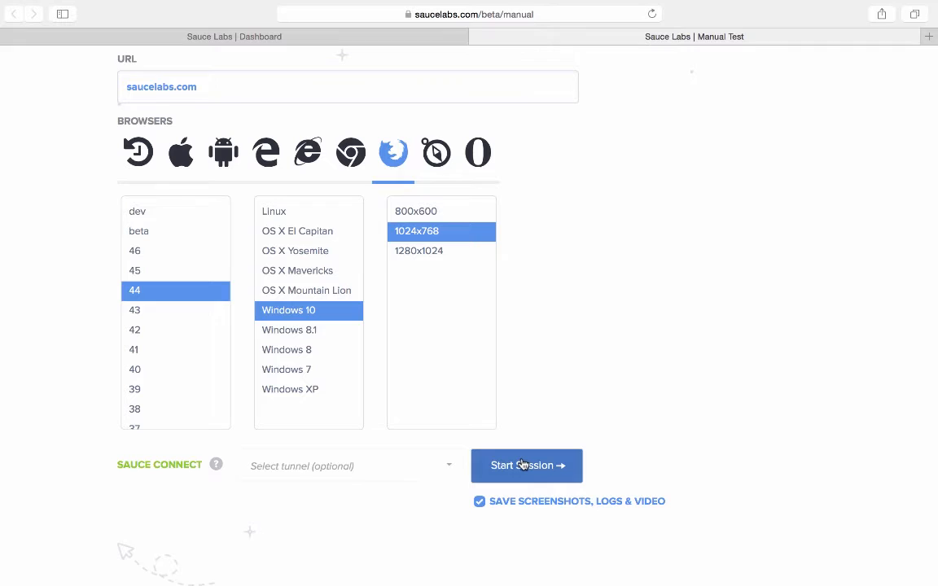
- Launch the session so saucelabs.com loads in Firefox 44 on Windows 10
click(526, 466)
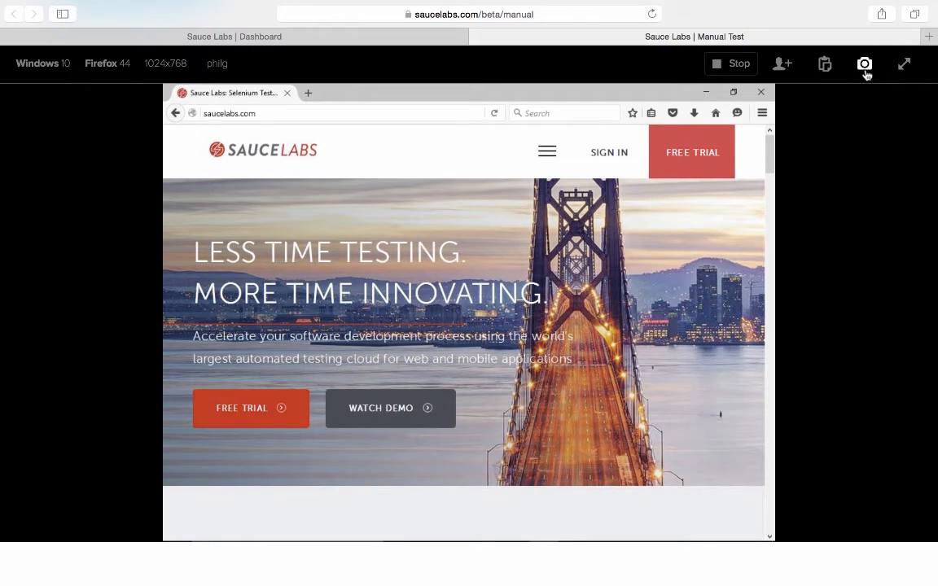
mouse_move(824, 64)
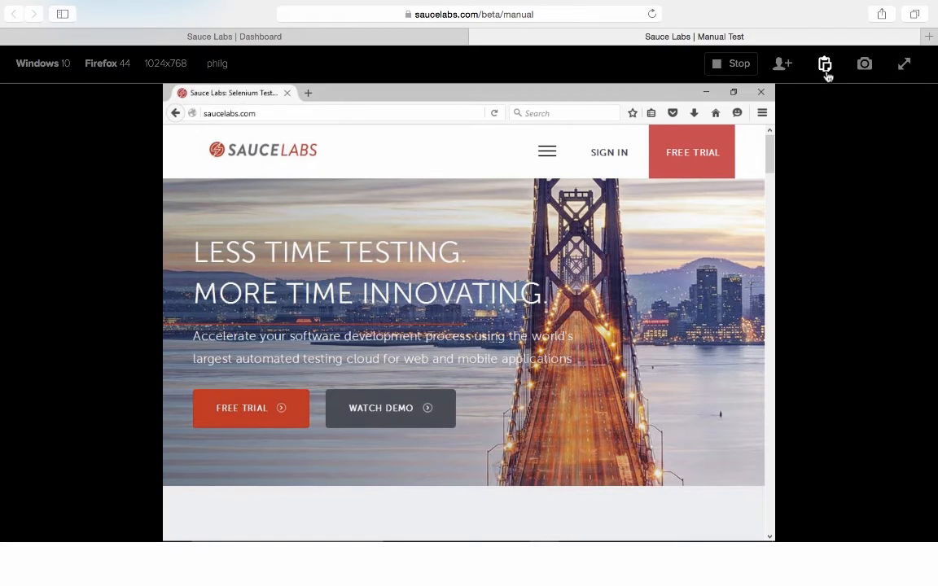
mouse_move(787, 72)
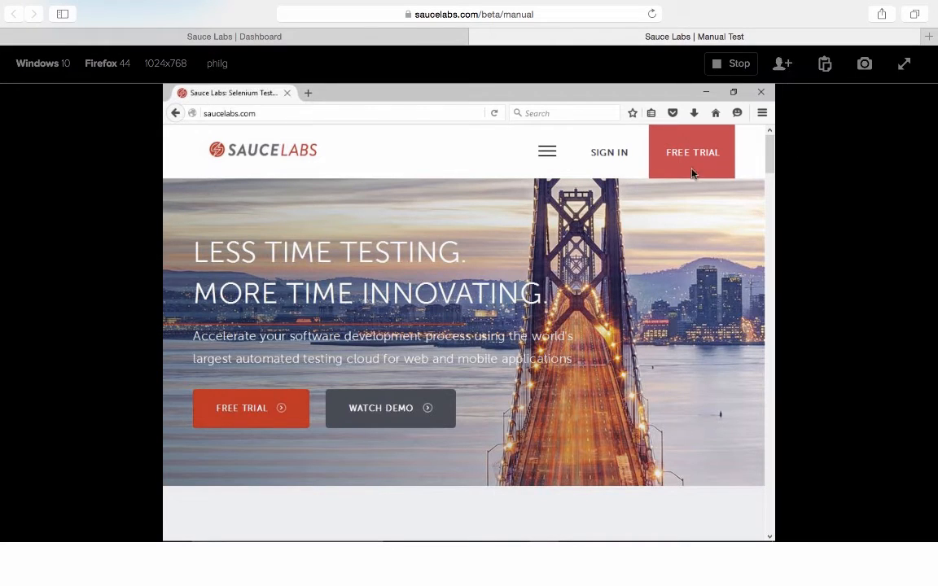
mouse_move(547, 152)
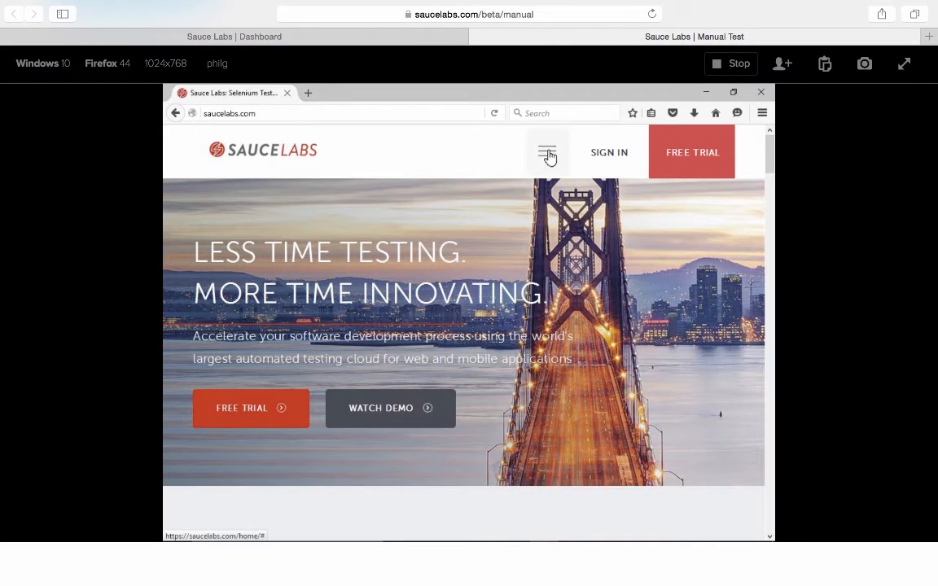
- Expand the tested saucelabs.com site's hamburger navigation menu inside the session
click(547, 153)
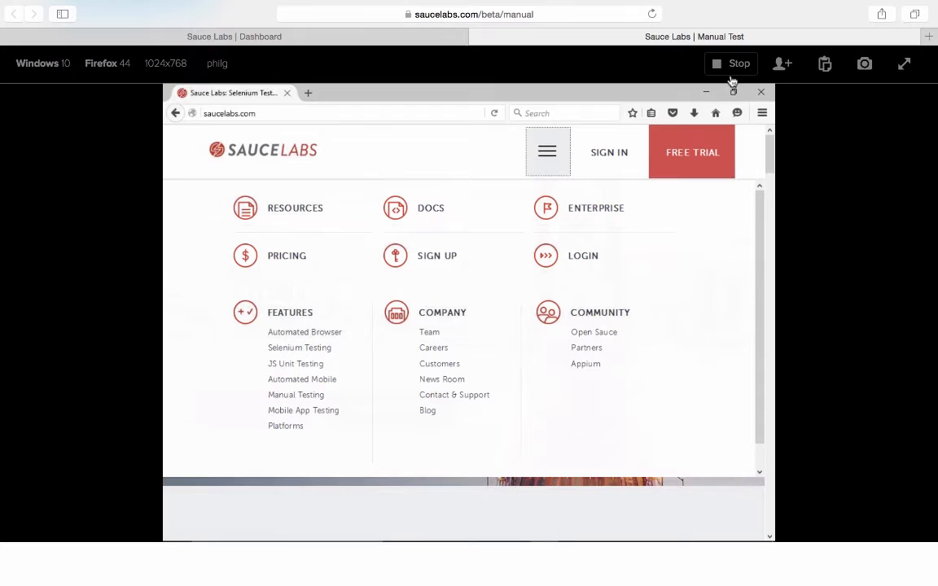
- End the running session and confirm, so it is listed as Complete
click(729, 63)
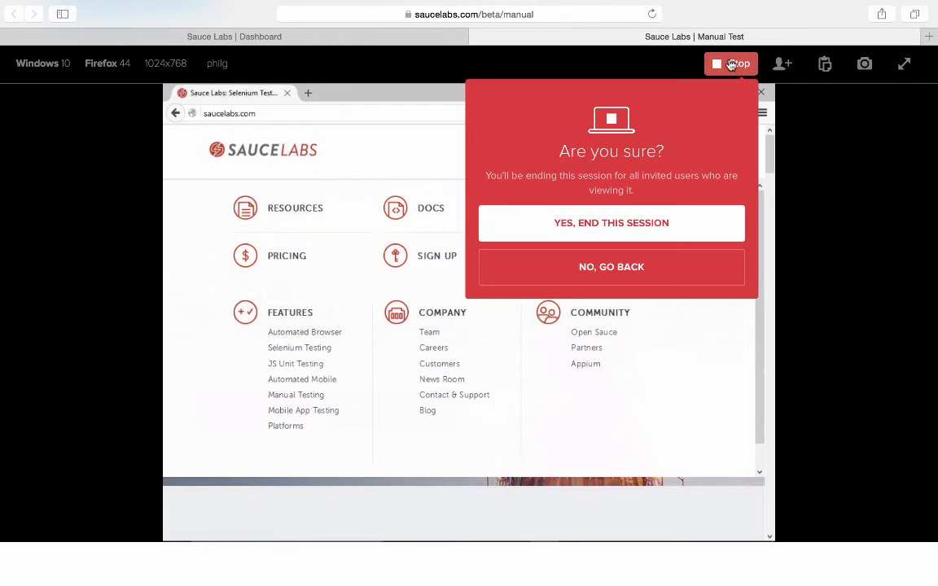
click(611, 221)
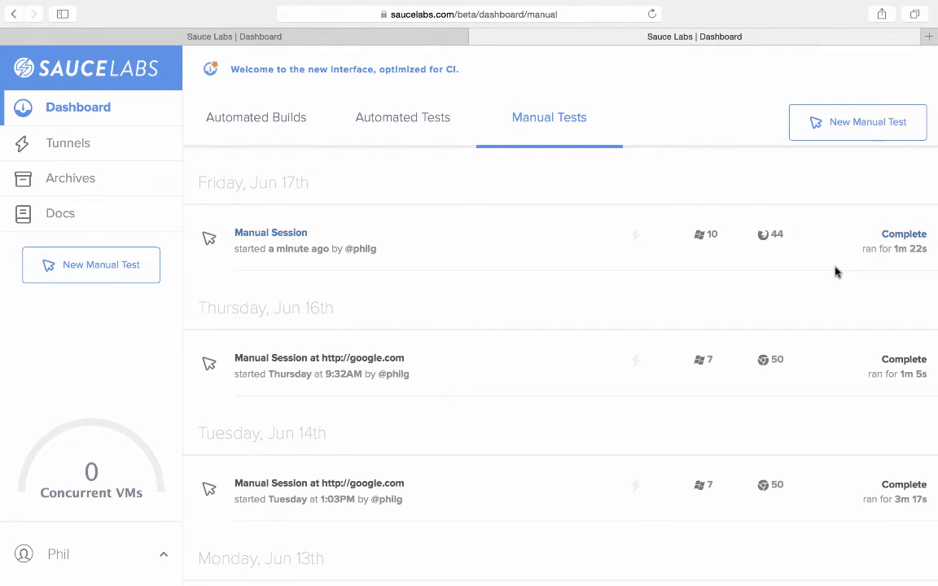
mouse_move(594, 267)
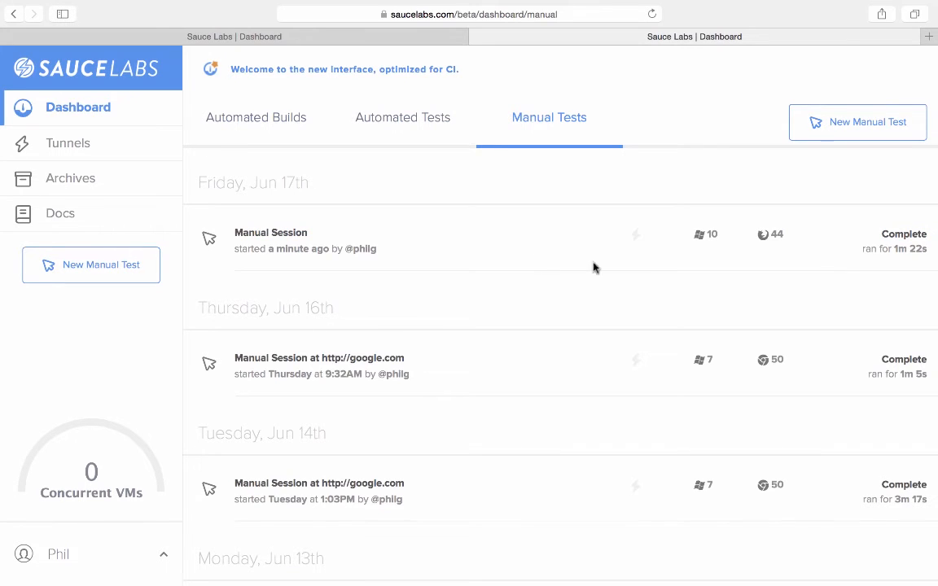
- Review the completed session's details, Selenium logs and metadata (3 screenshots, 1 video)
click(270, 233)
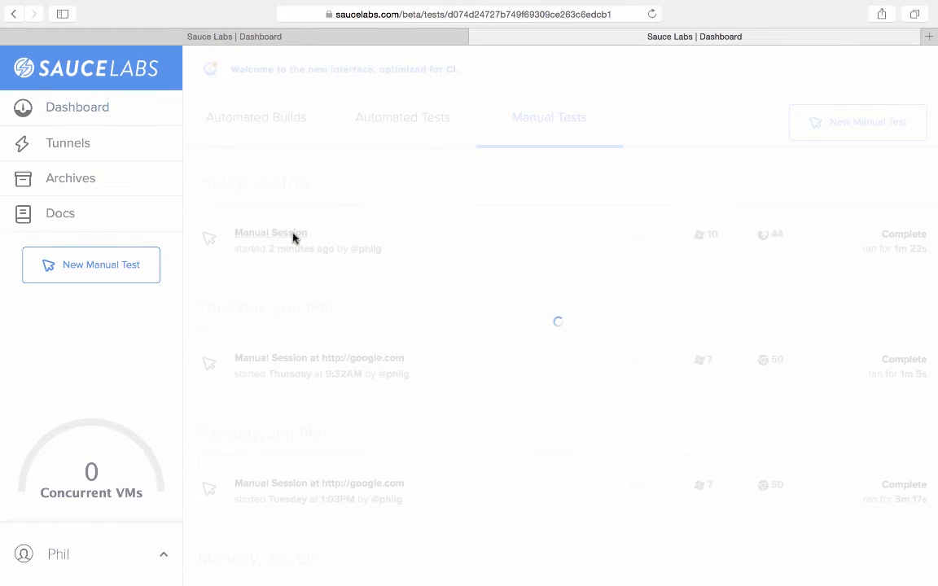
click(271, 231)
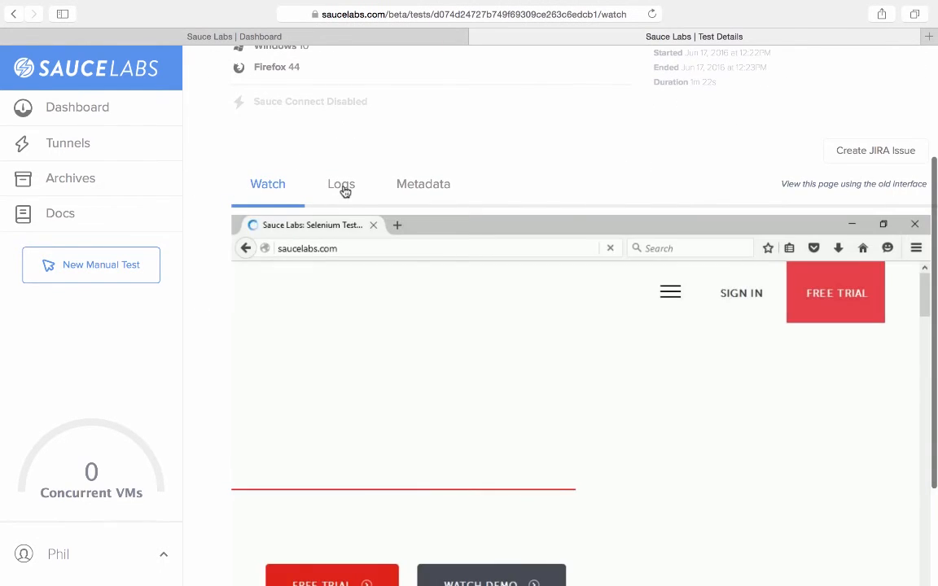
click(341, 184)
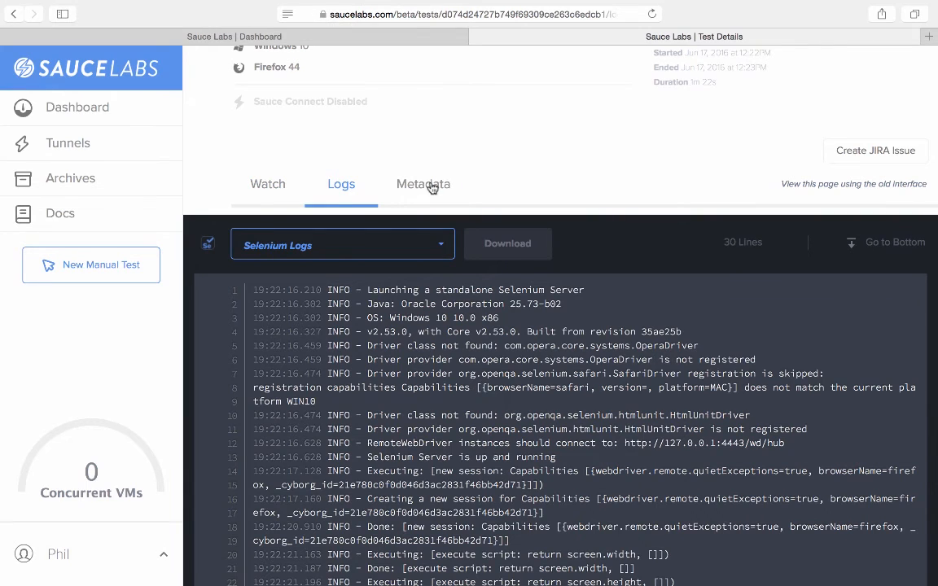
click(423, 184)
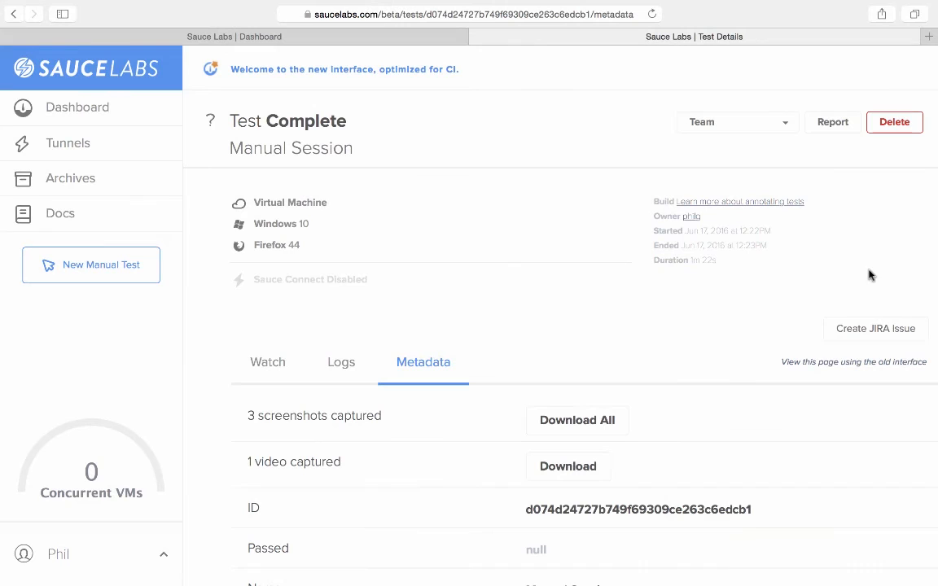
click(876, 328)
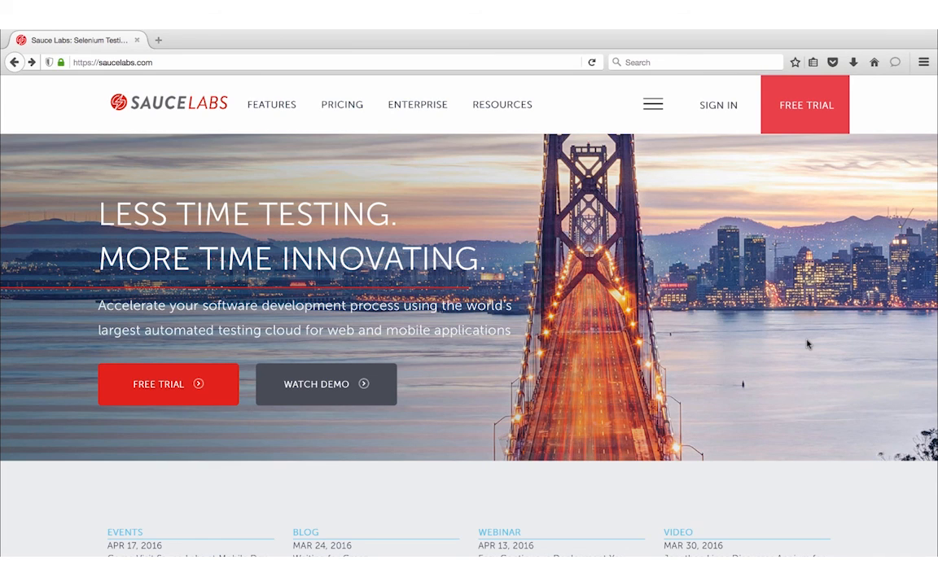
mouse_move(808, 157)
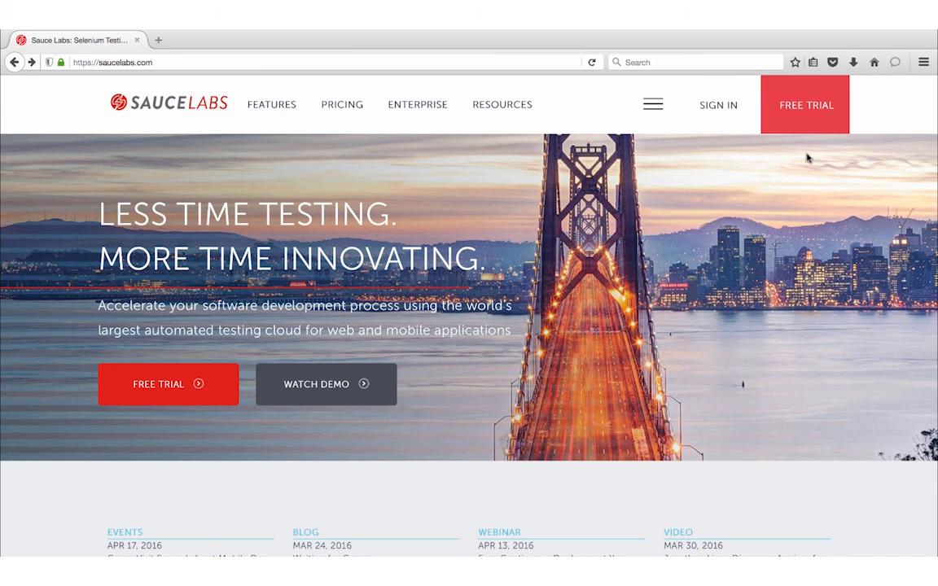
- Go to the saucelabs.com Free Trial sign-up page from the header
click(804, 105)
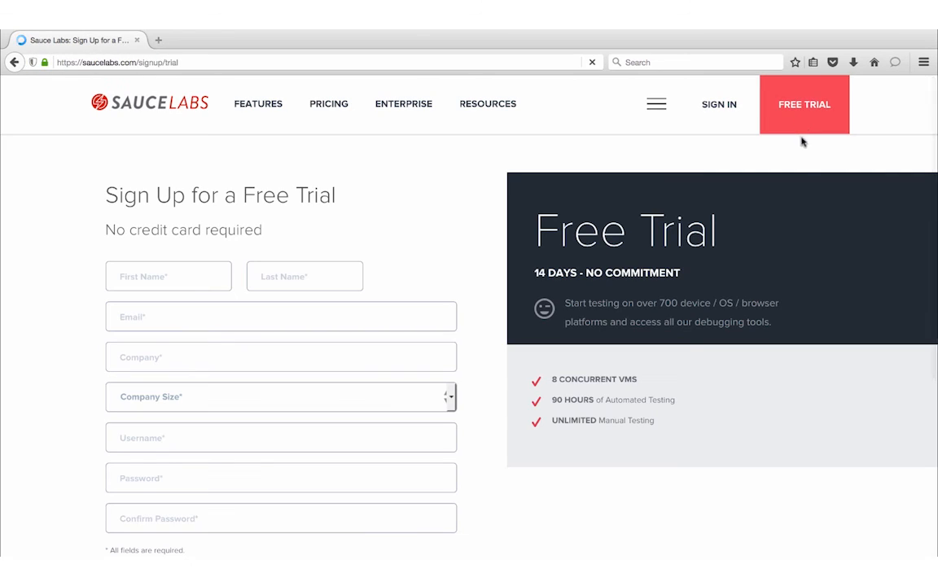